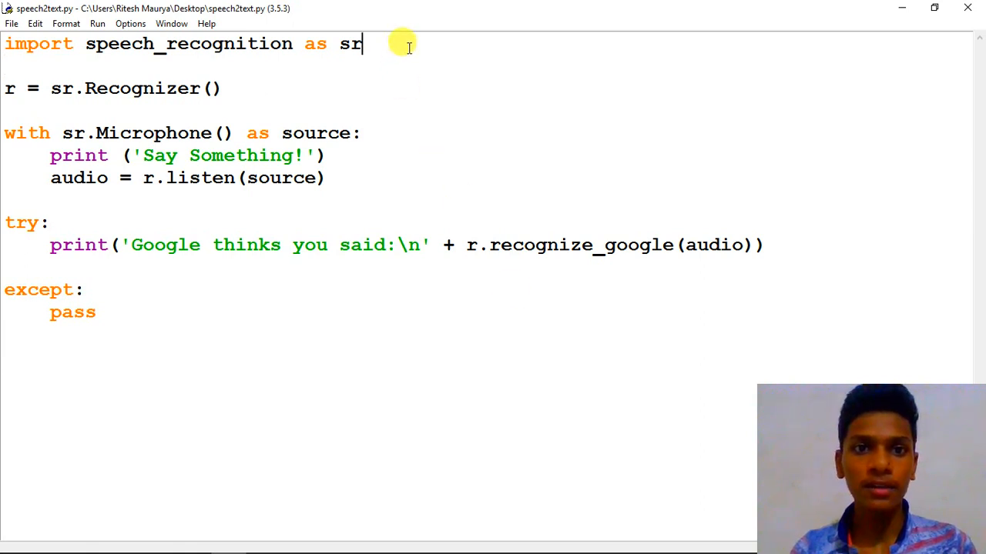
Add the line 'import wbbrowser as wb' beneath the speech_recognition import.
type("im")
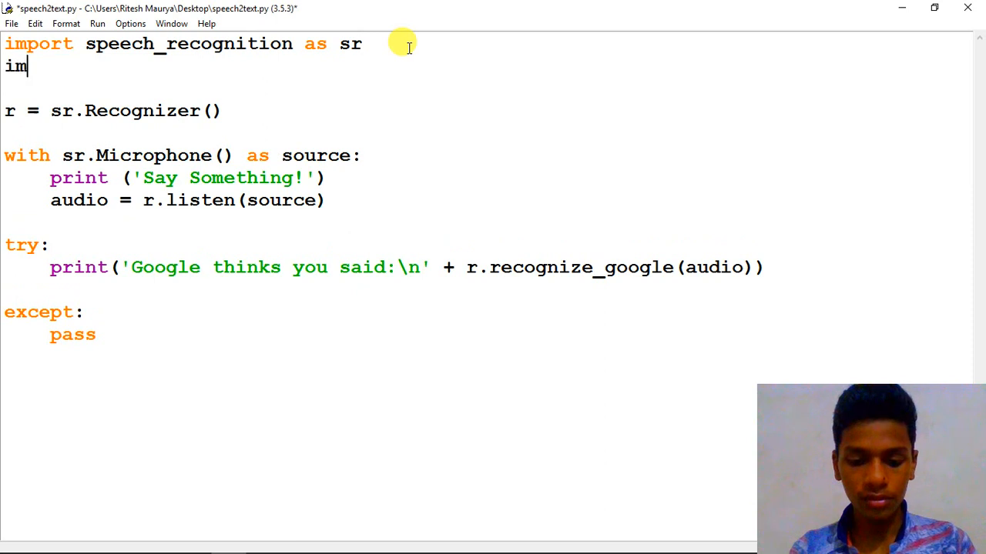
type("port w")
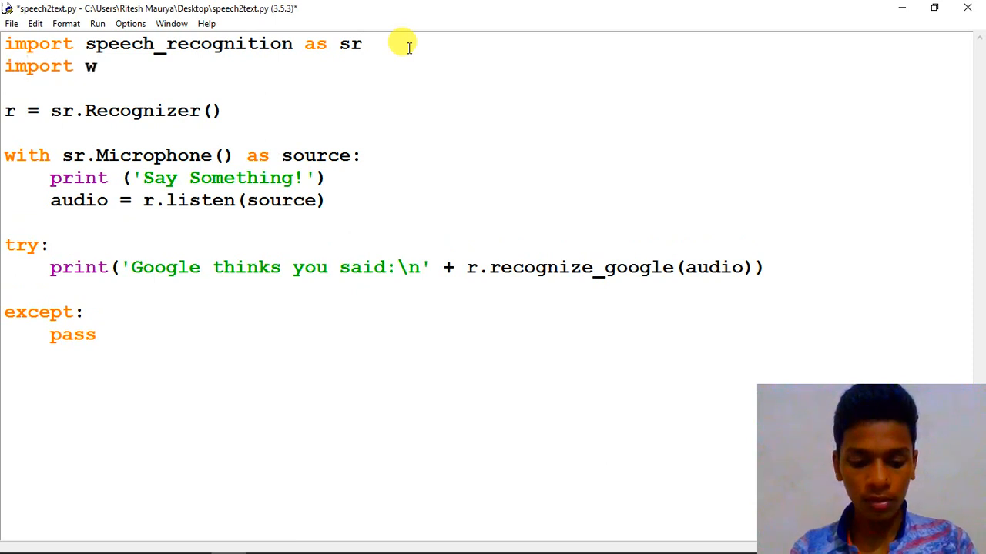
type("bbrow")
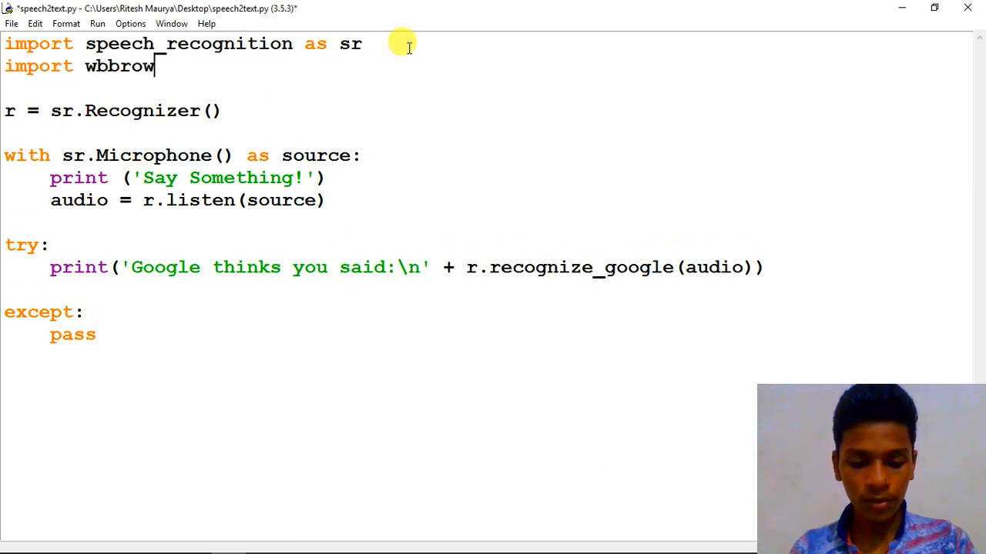
type("ser as wb")
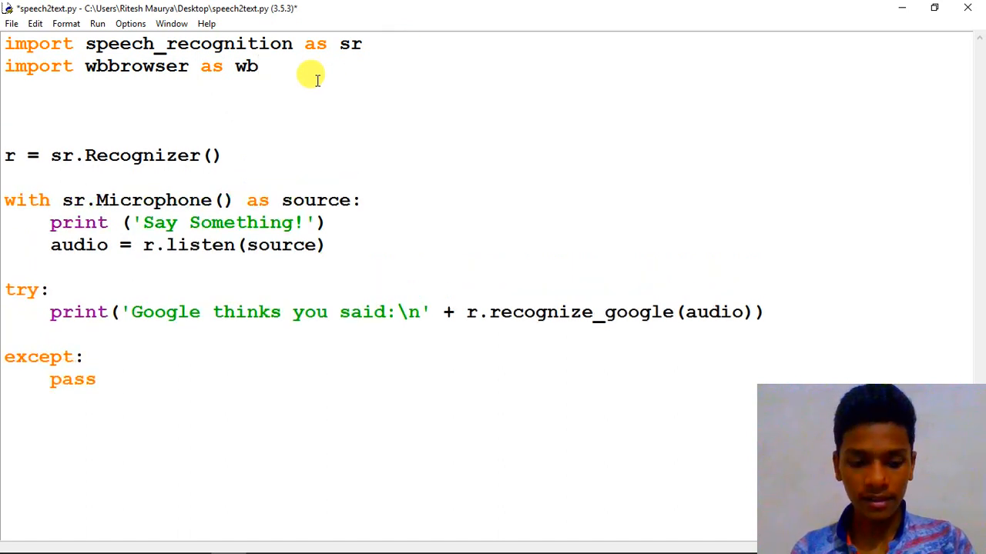
Begin a chrome_path = '' assignment below the imports.
type("chrome_")
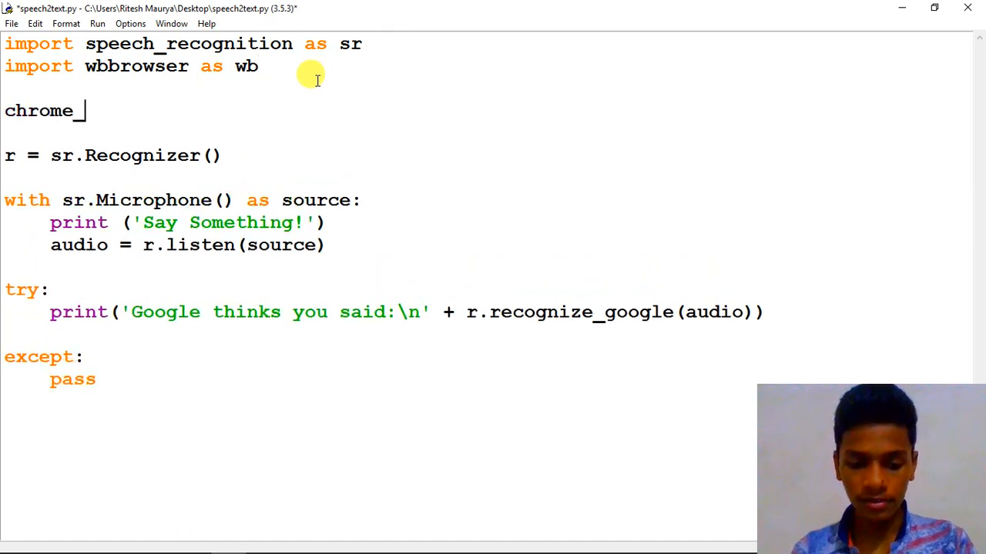
type("path=")
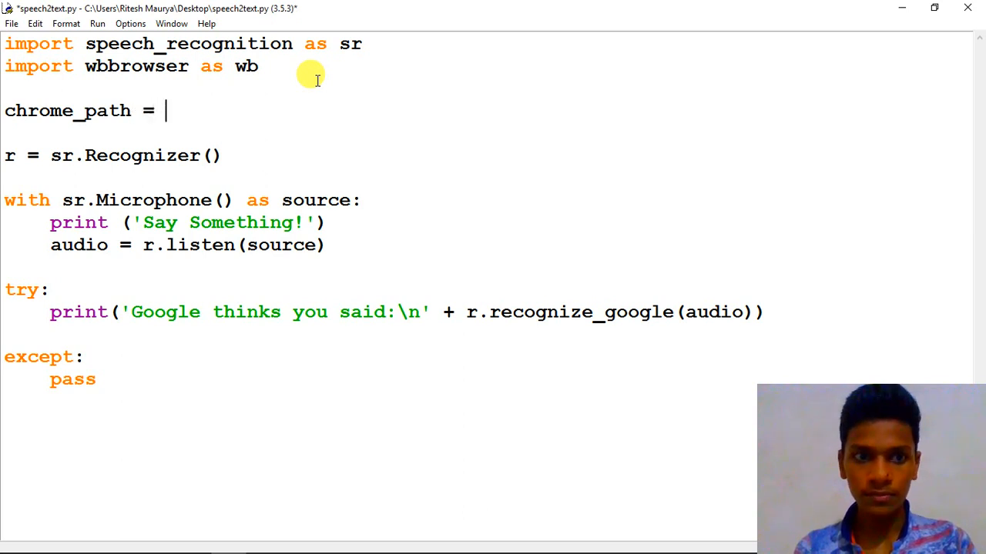
type("''")
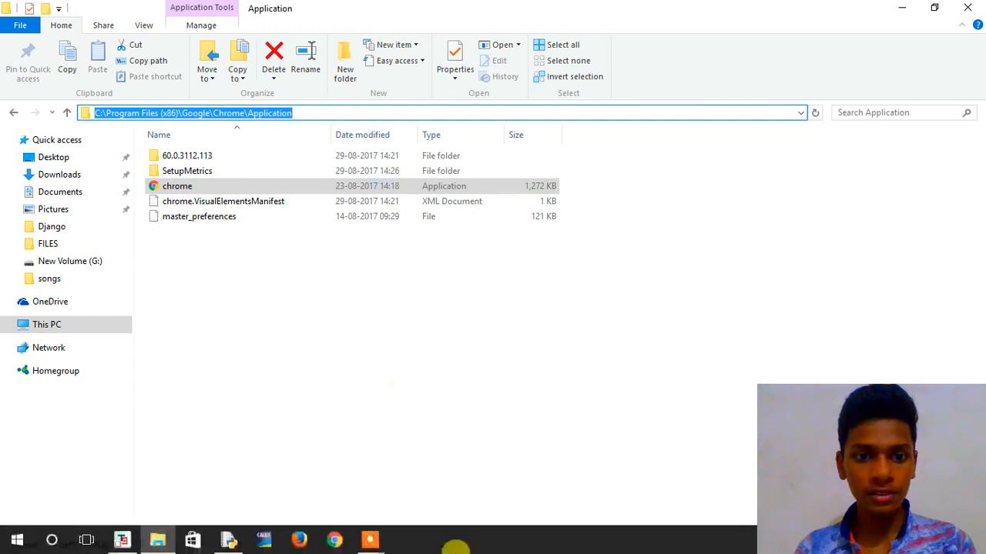
Fill chrome_path with 'C:/Program Files (x86)/Google/Chrome/Application/chrome.exe %s'.
left_click(225, 539)
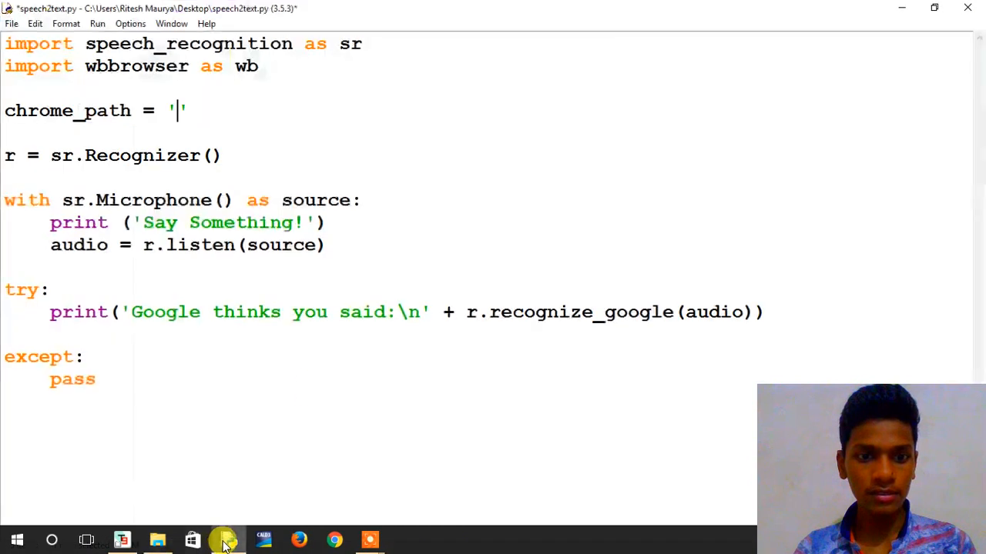
type("C:\\Program Files (x86)\\Google\\Chrome\\Application")
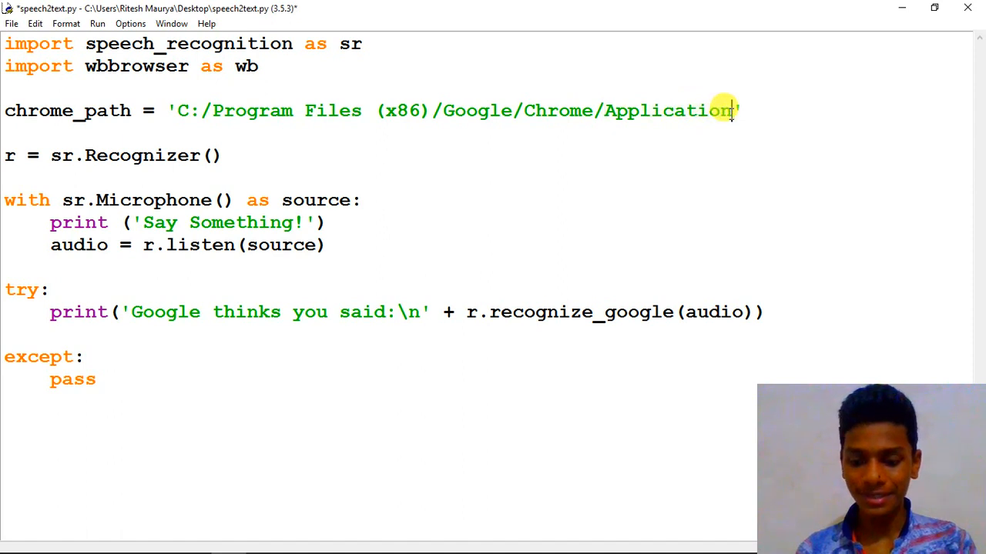
type("/")
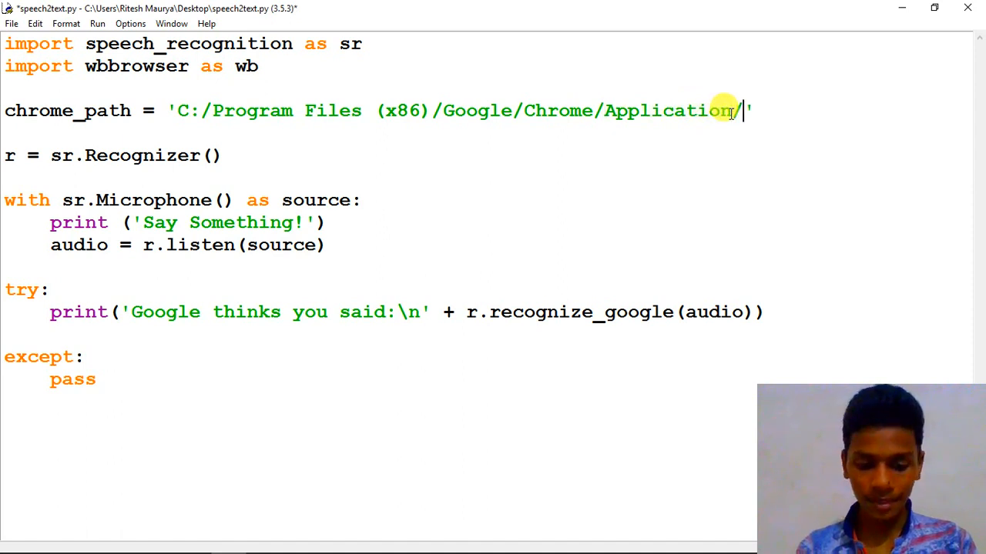
type("chrome.'")
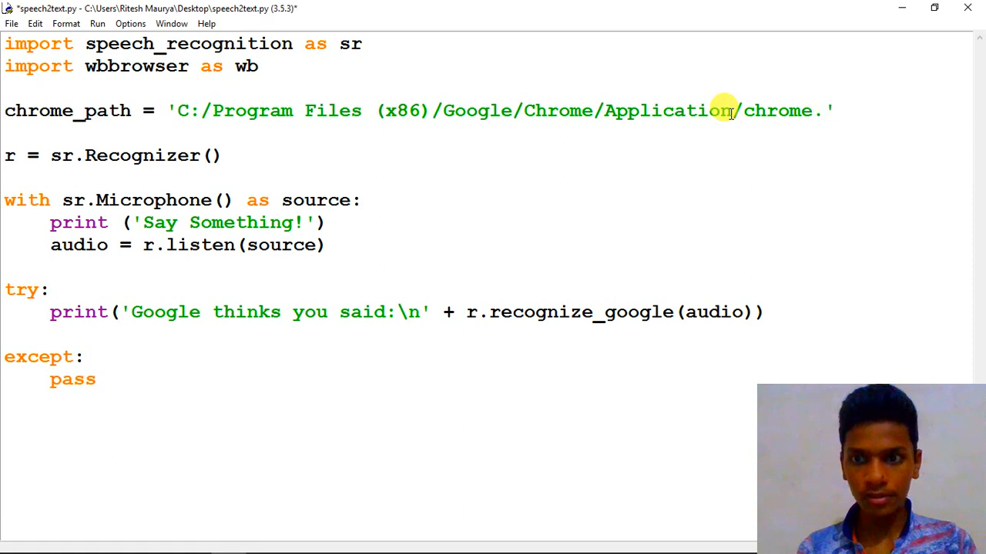
type("exe")
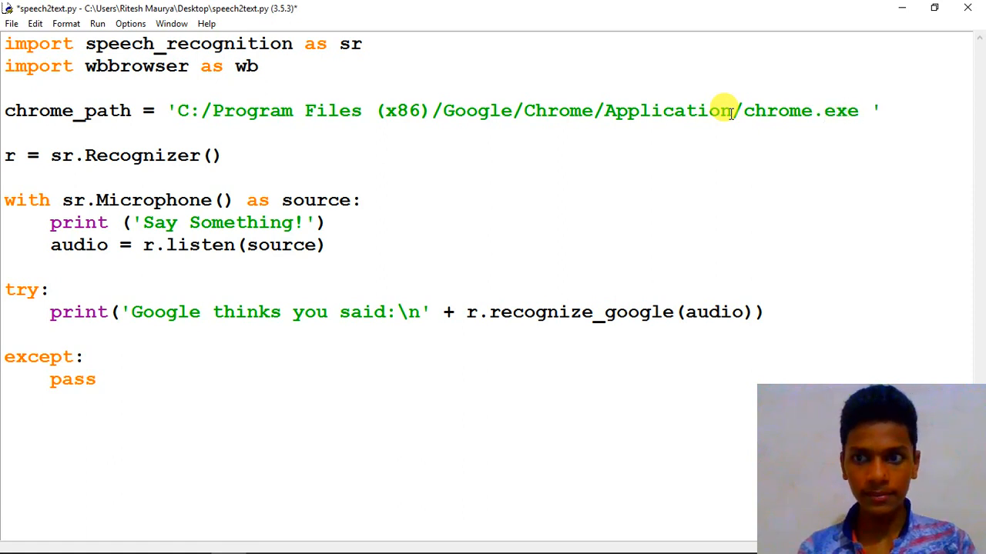
left_click(870, 111)
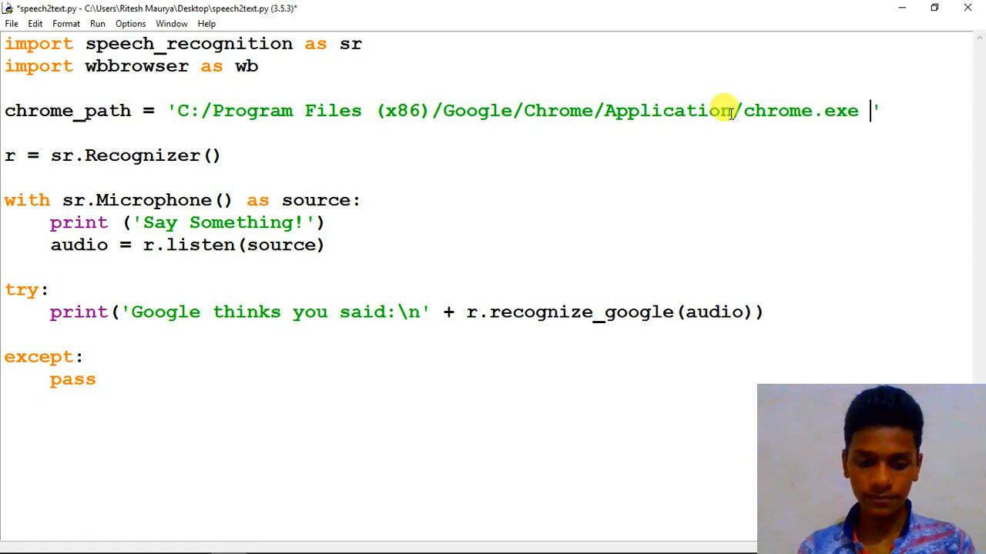
type("%s")
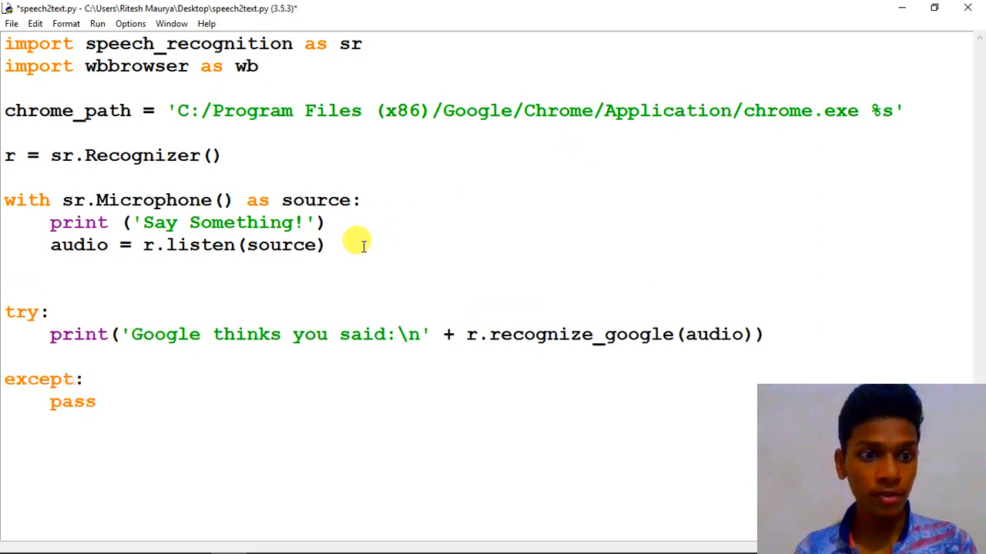
Add print ('Done!') right after the audio = r.listen(source) line.
type("pri")
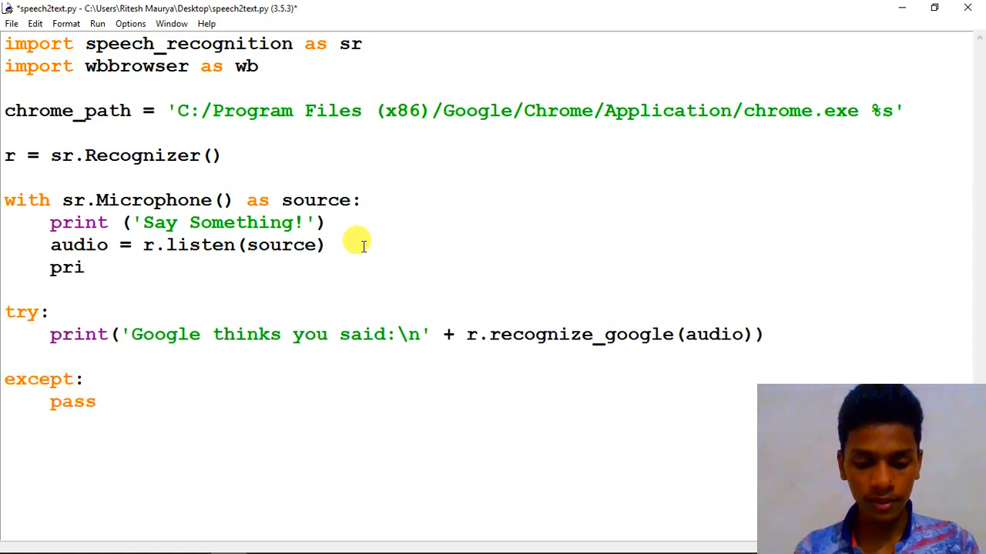
type("nt ()")
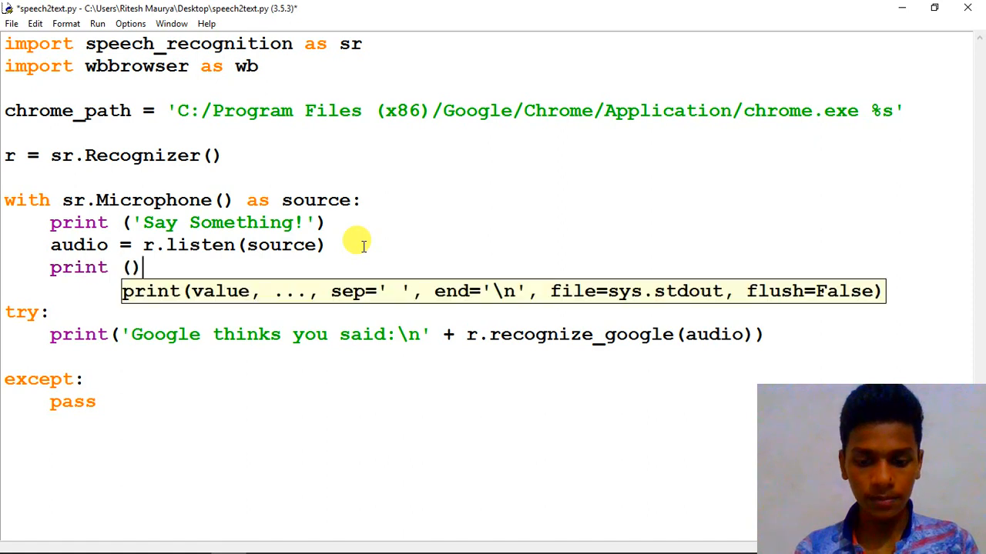
type("'D'")
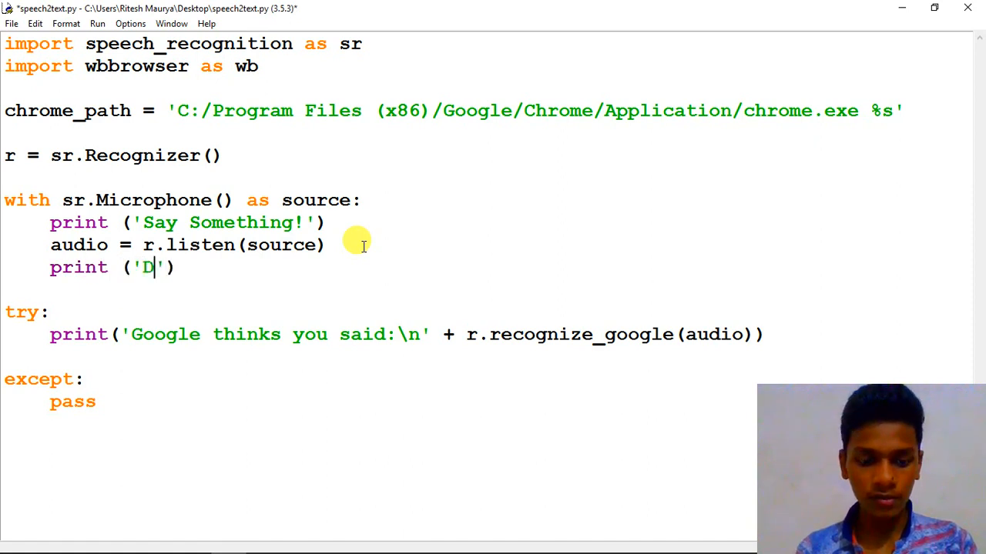
type("one!")
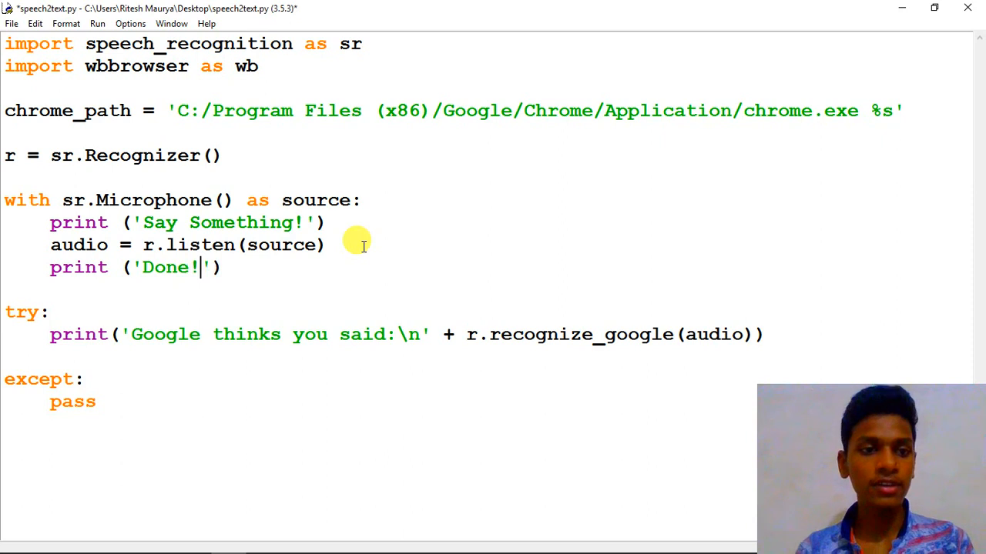
mouse_move(659, 275)
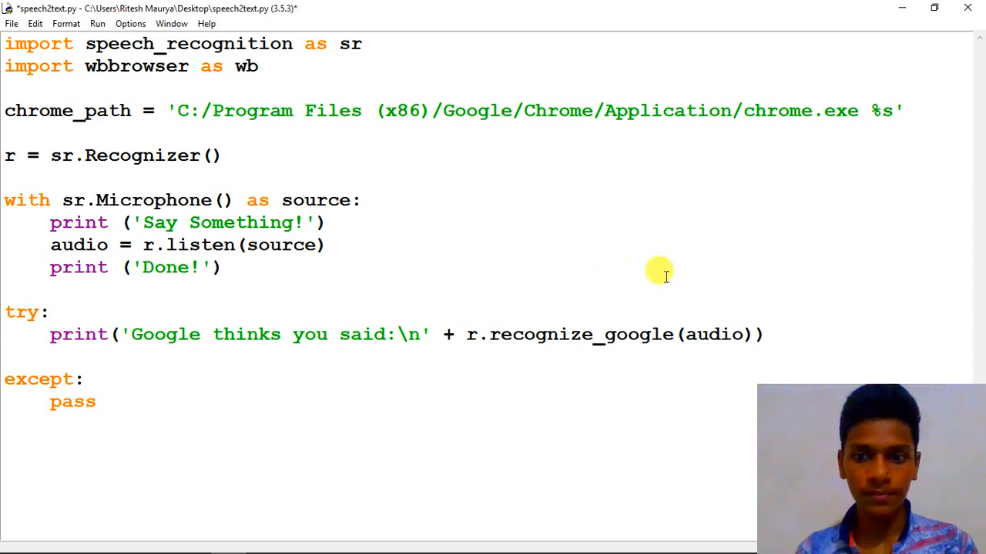
Add a wb.get(chrome_path).open(text) call on a new line in the try block.
left_click(757, 334)
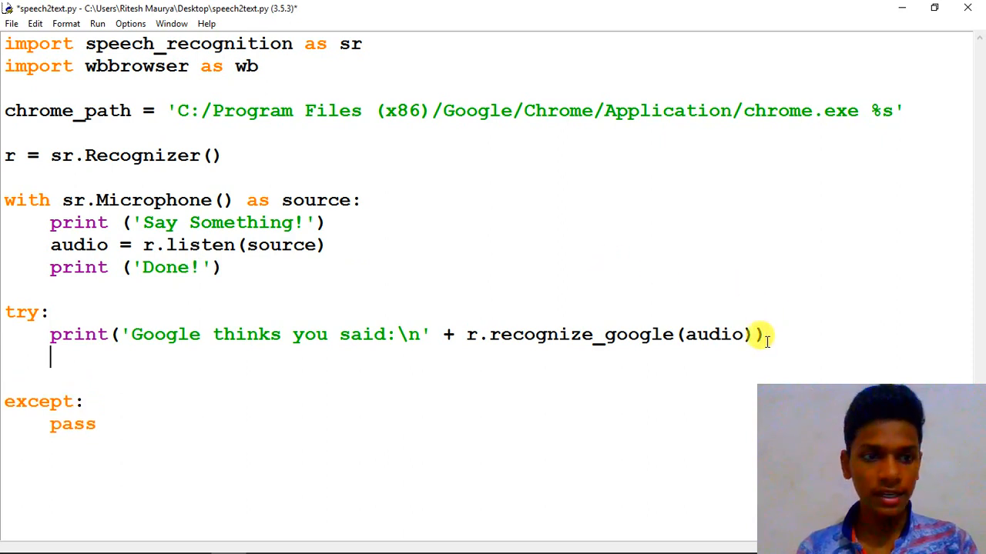
type("w")
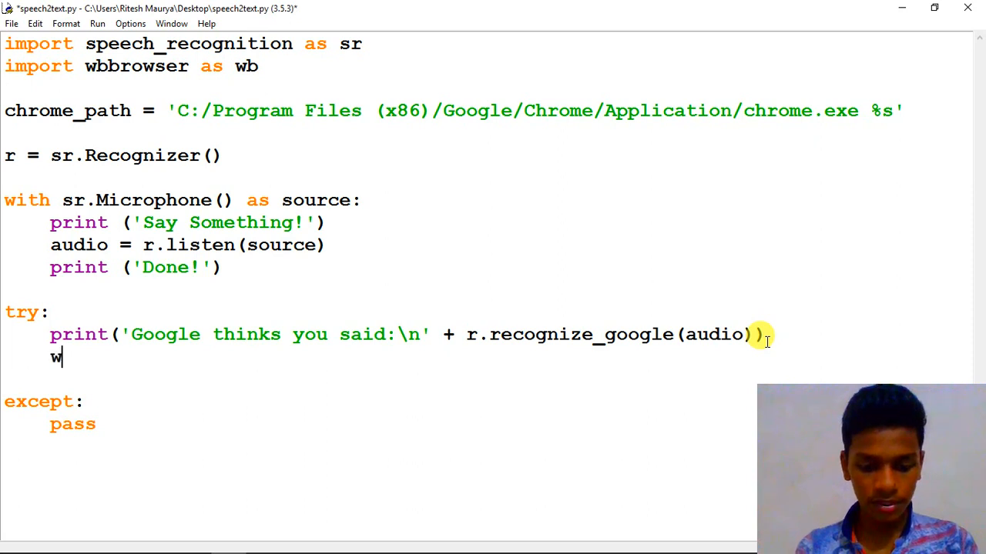
type("b.gwt")
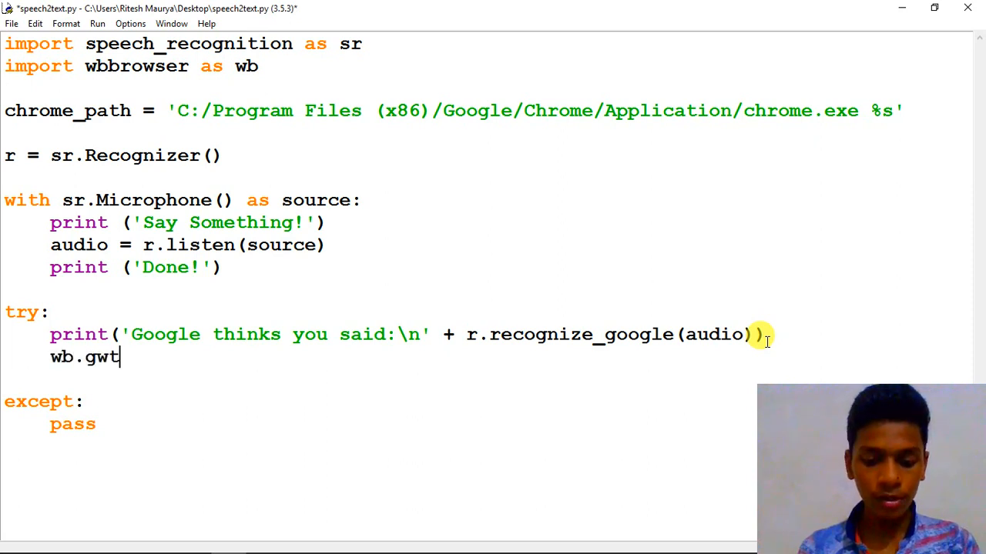
type("()")
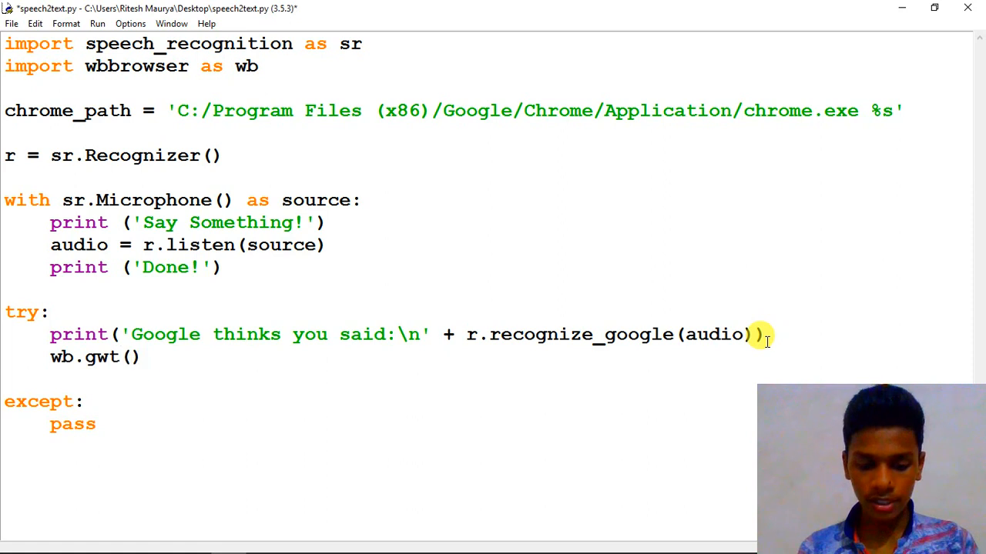
type("ch")
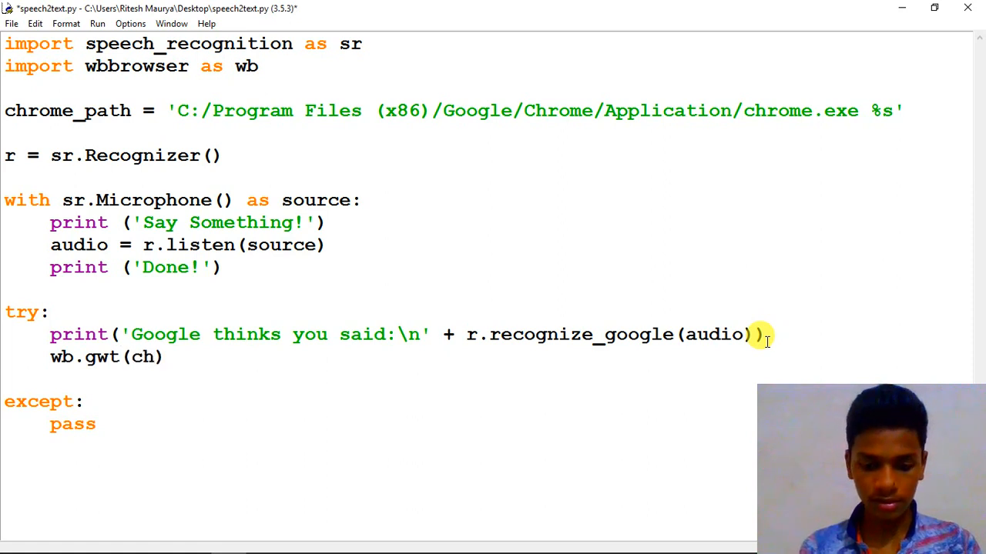
type("chrome_pat")
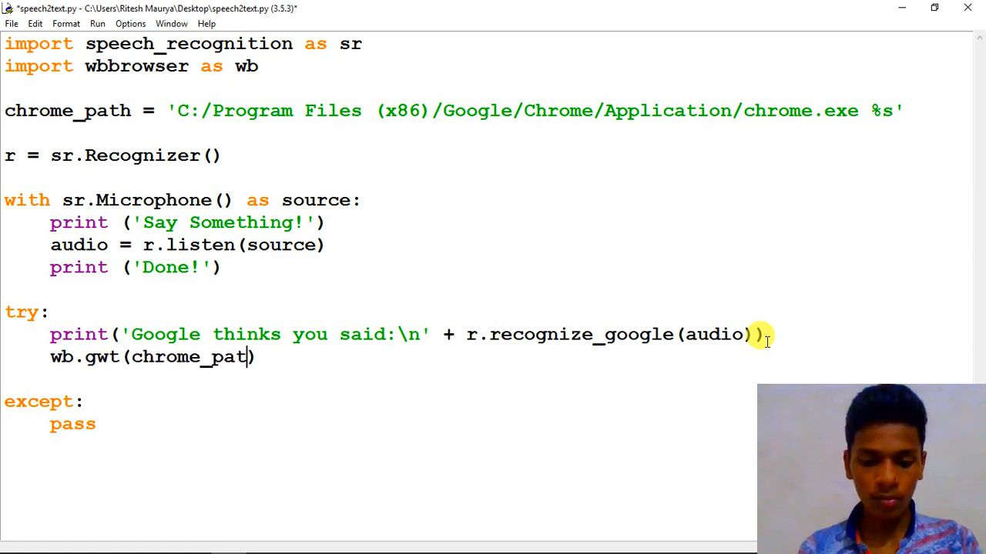
type("h) .")
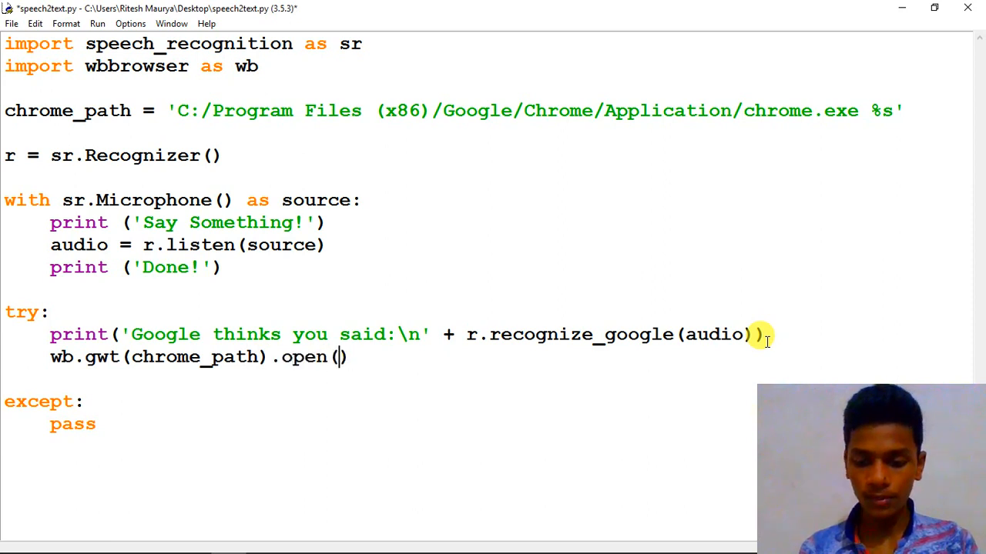
type("text")
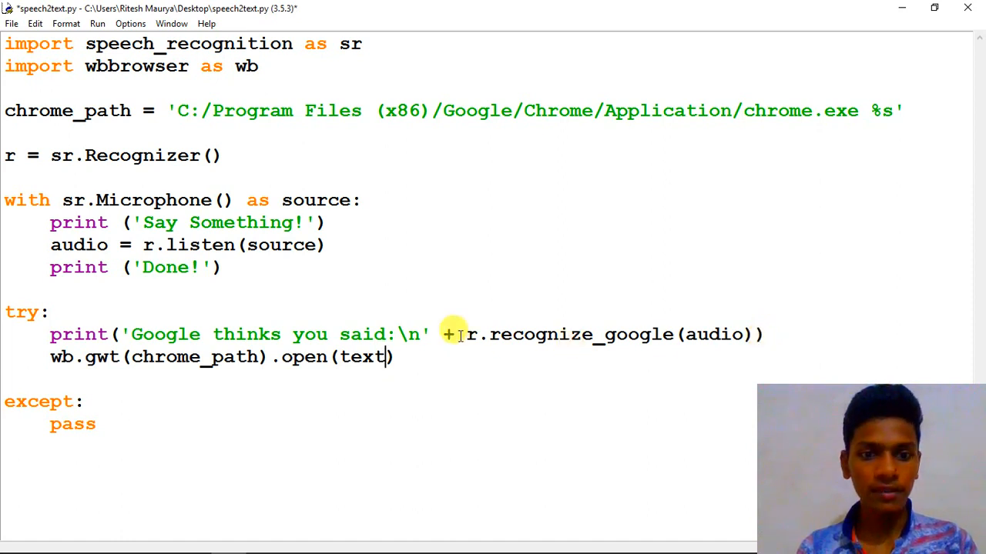
Assign text = r.recognize_google(audio) and print 'Google thinks you said:\n' + text.
left_click_drag(462, 334, 228, 357)
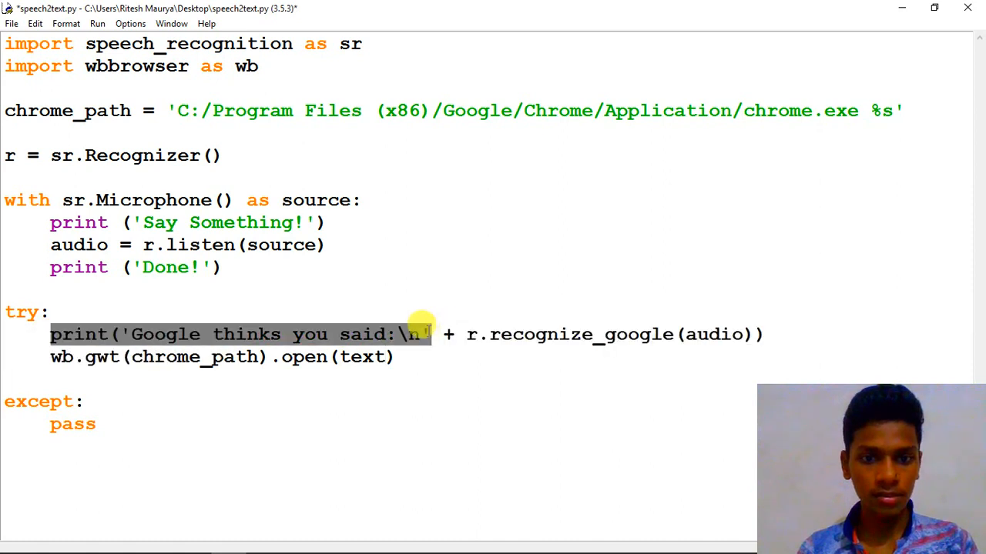
key("Delete")
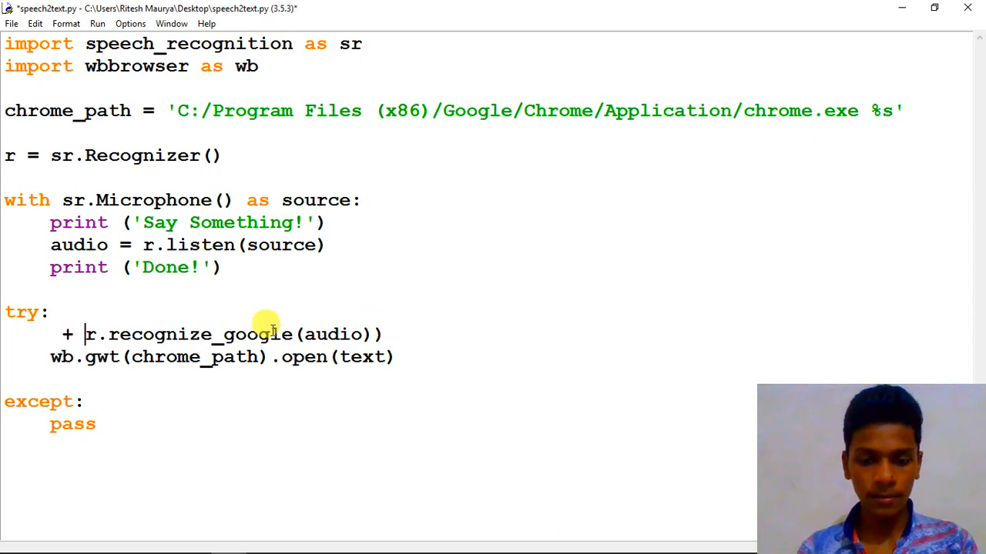
key("BackSpace")
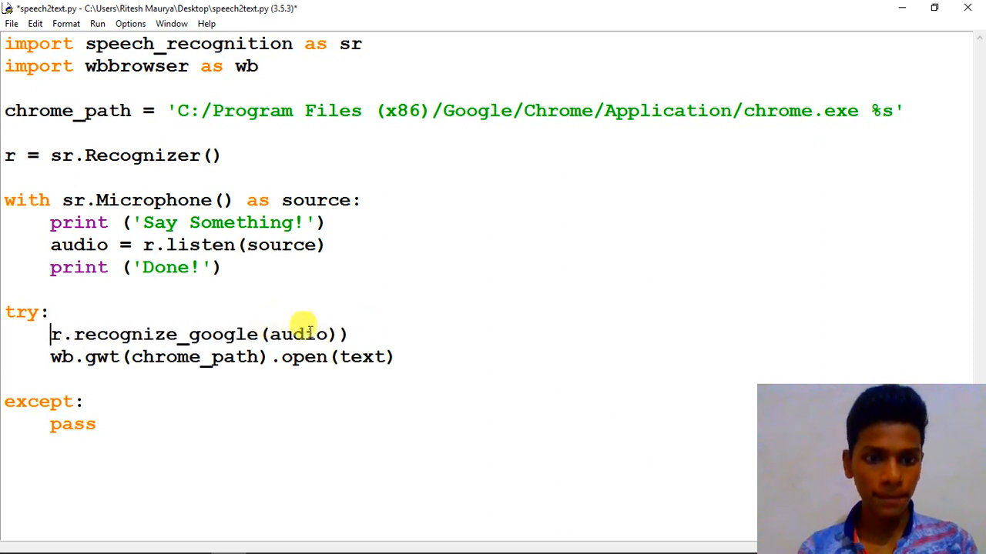
key("Return")
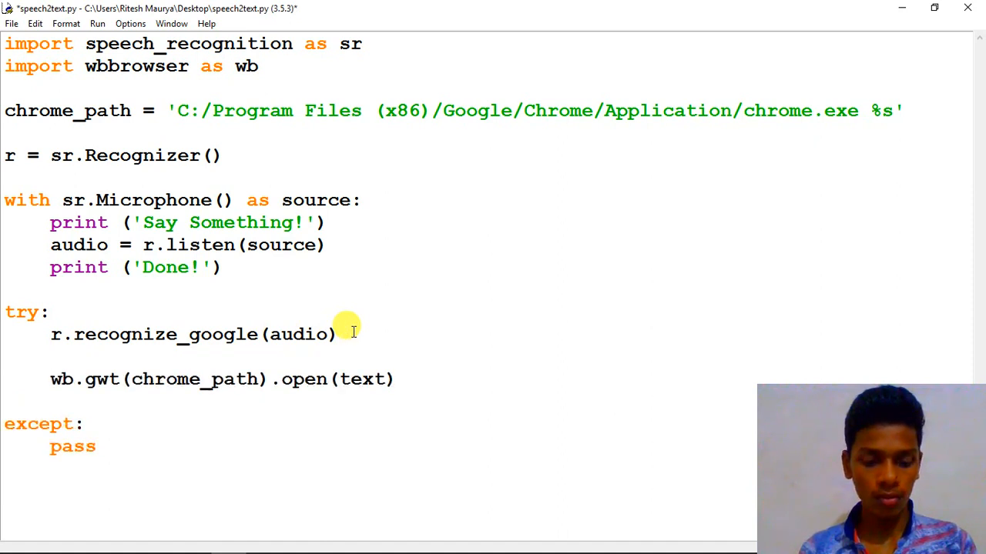
type("print ('Google thinks you said:\\n'")
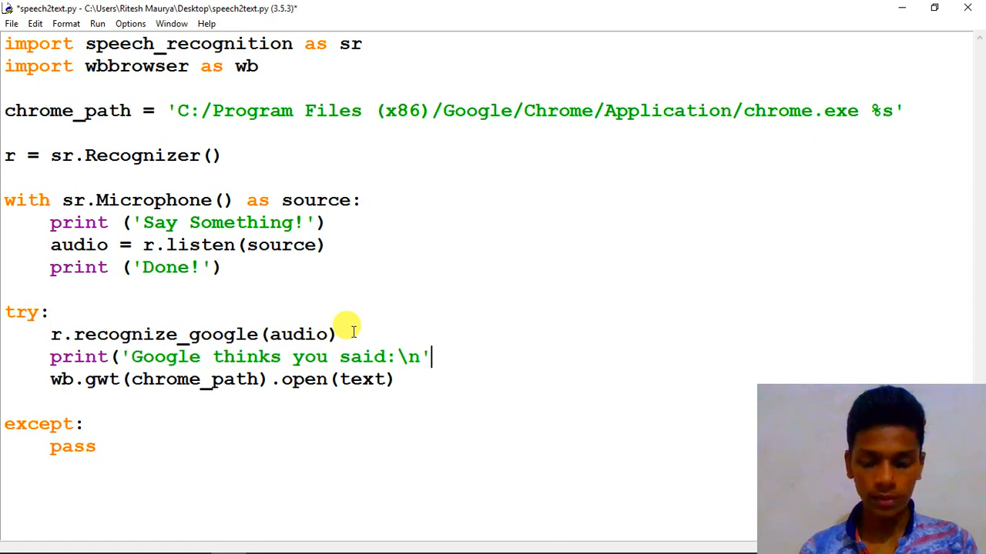
type("+ text")
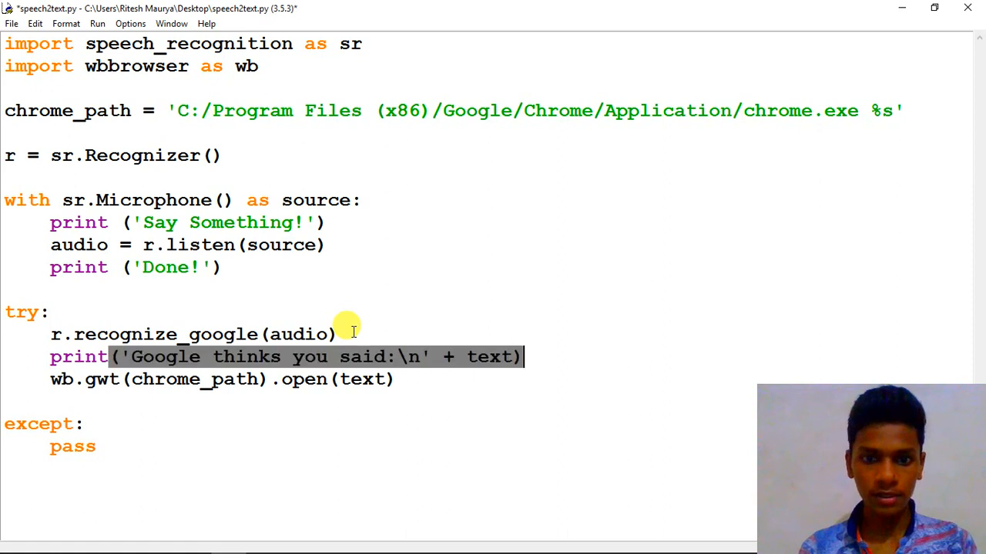
left_click(51, 334)
type("text ")
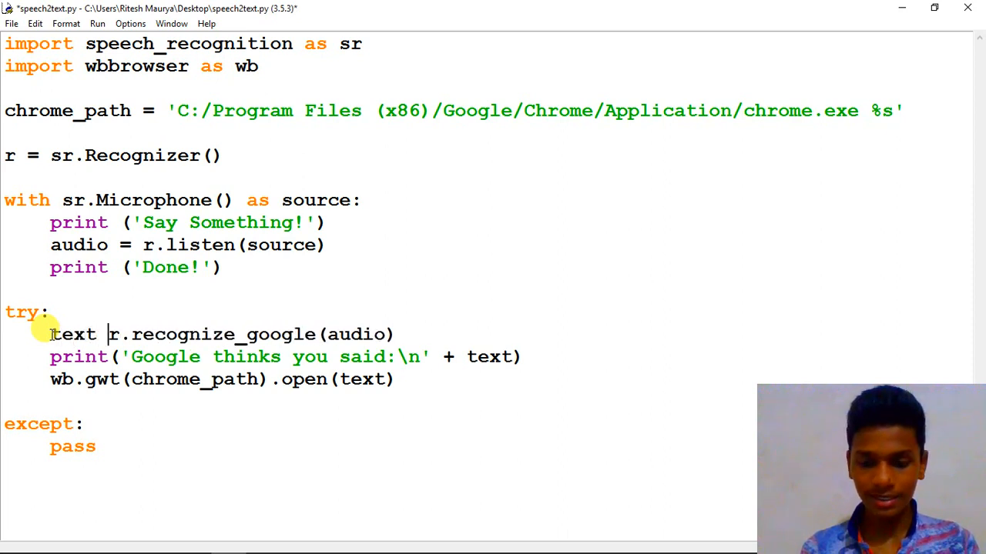
type("=")
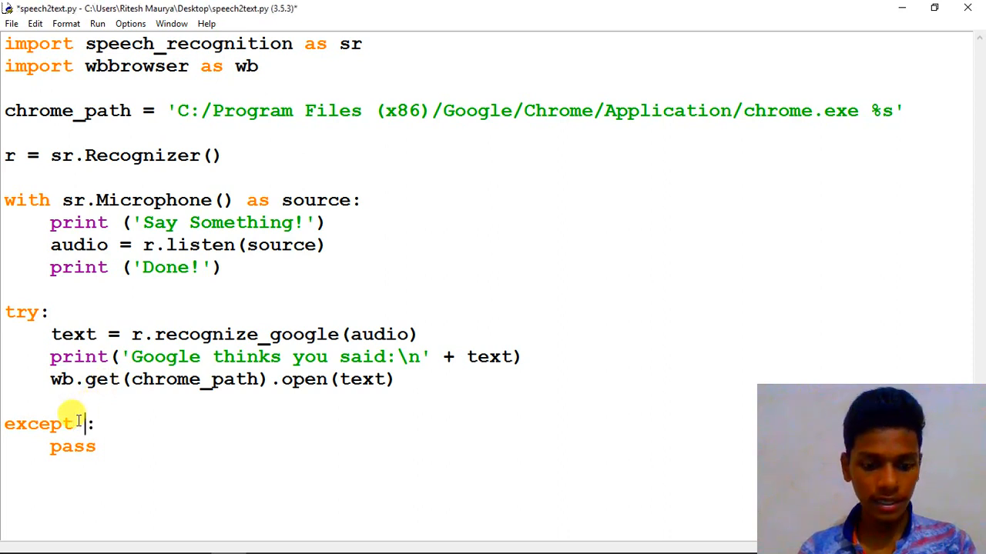
Change the handler to 'except Exception as e:' and replace pass with print (e).
type("Exceptio")
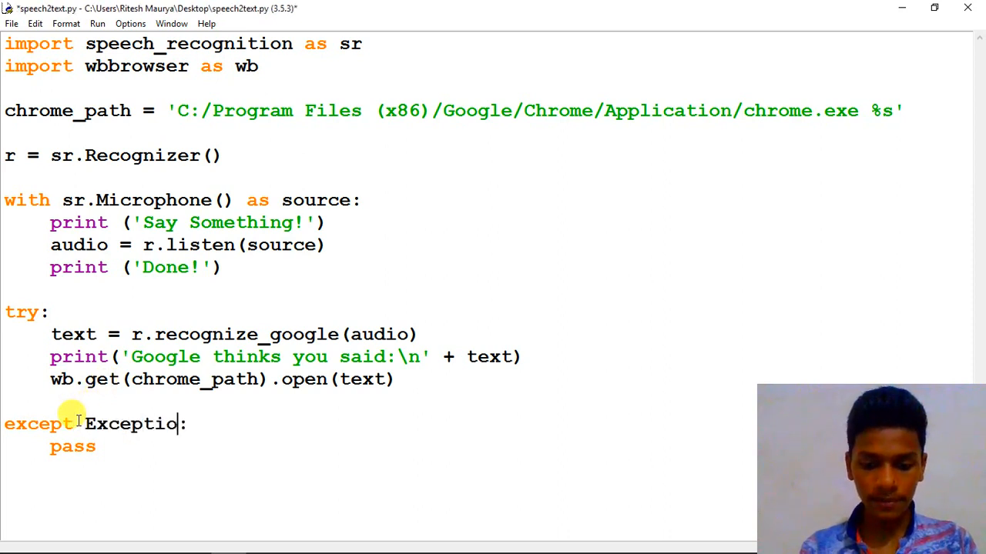
type("as e")
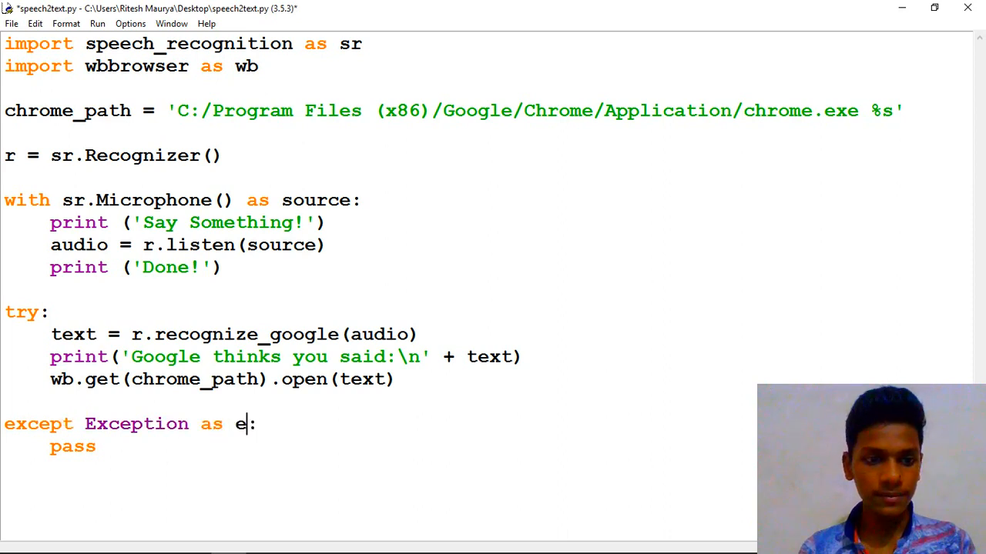
type("print ('")
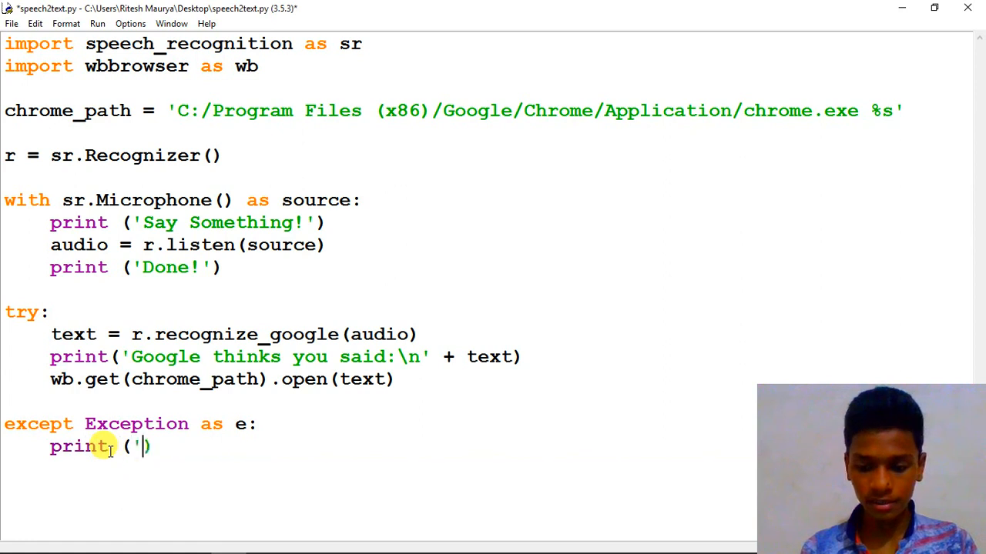
key("Backspace")
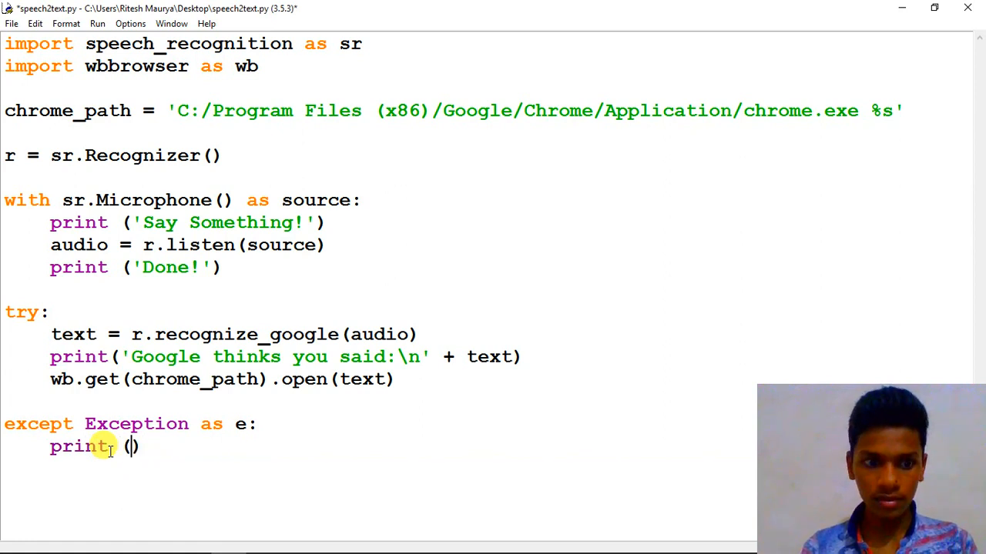
type("e")
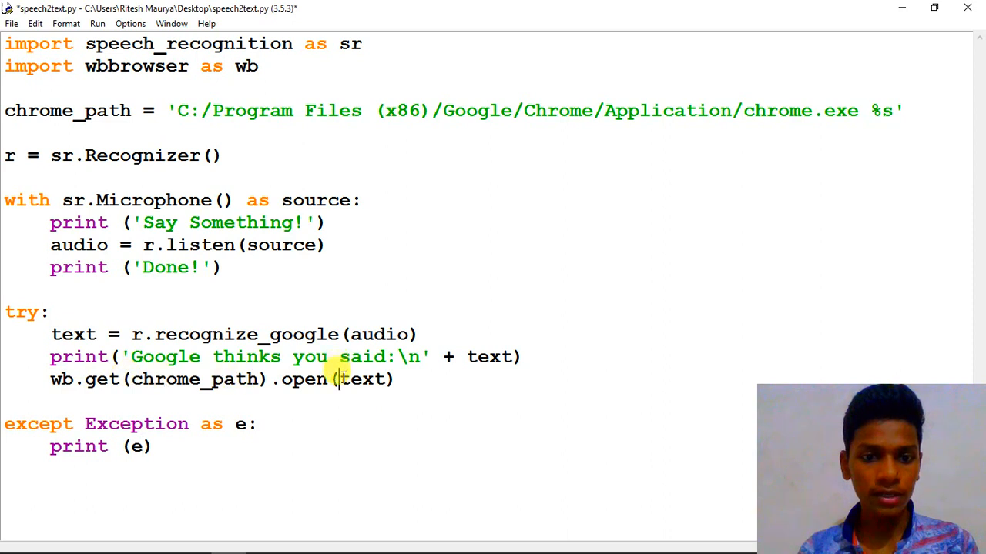
Run the module and agree to save speech2text.py before running.
double_click(362, 379)
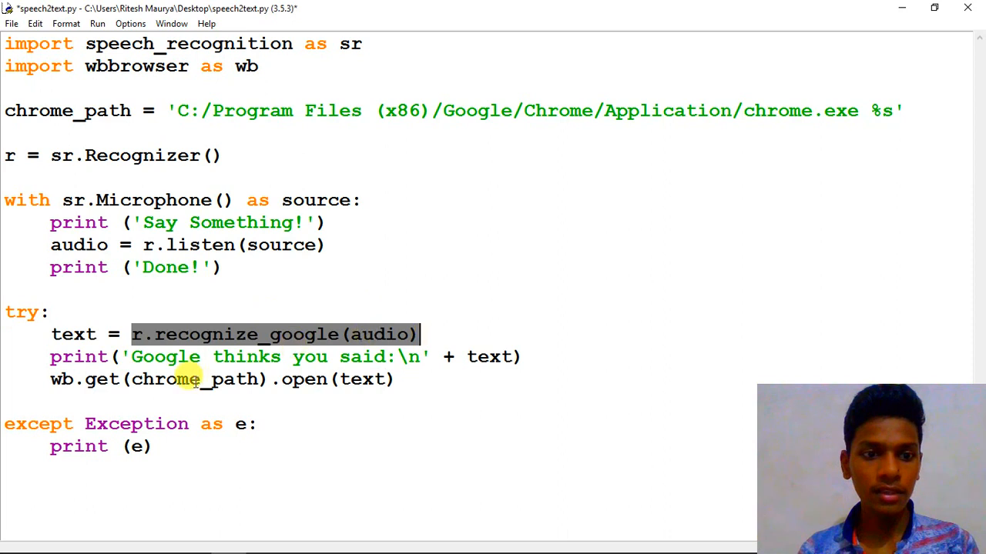
double_click(177, 379)
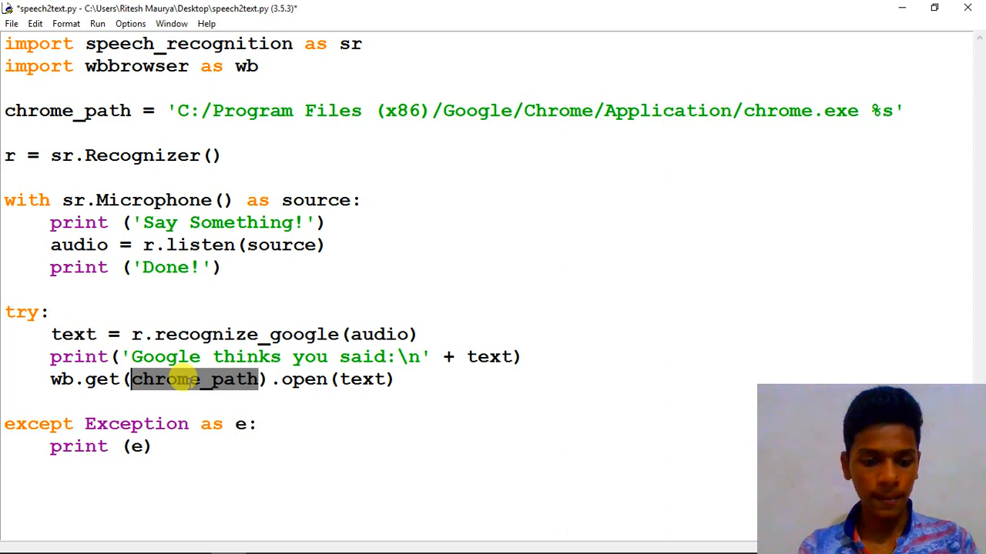
left_click(97, 24)
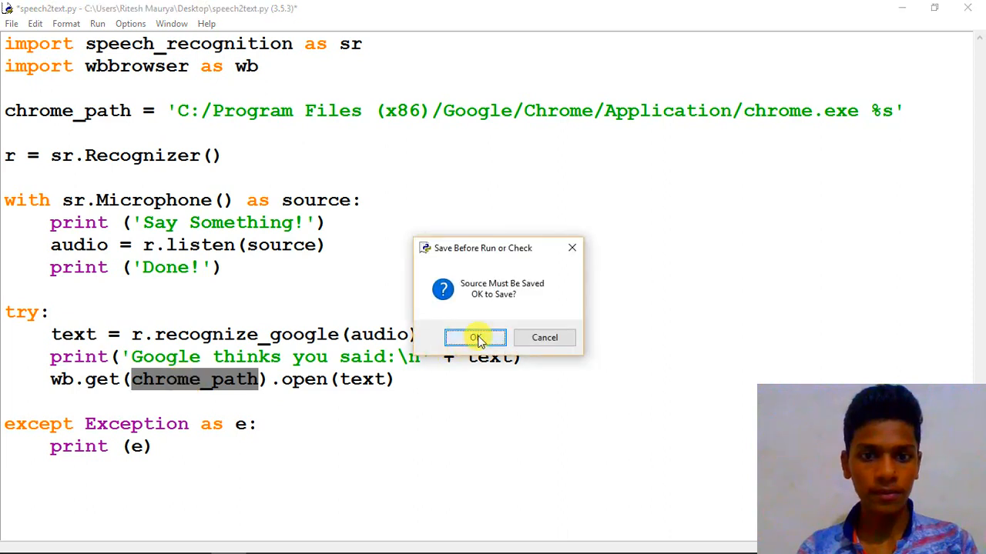
left_click(474, 337)
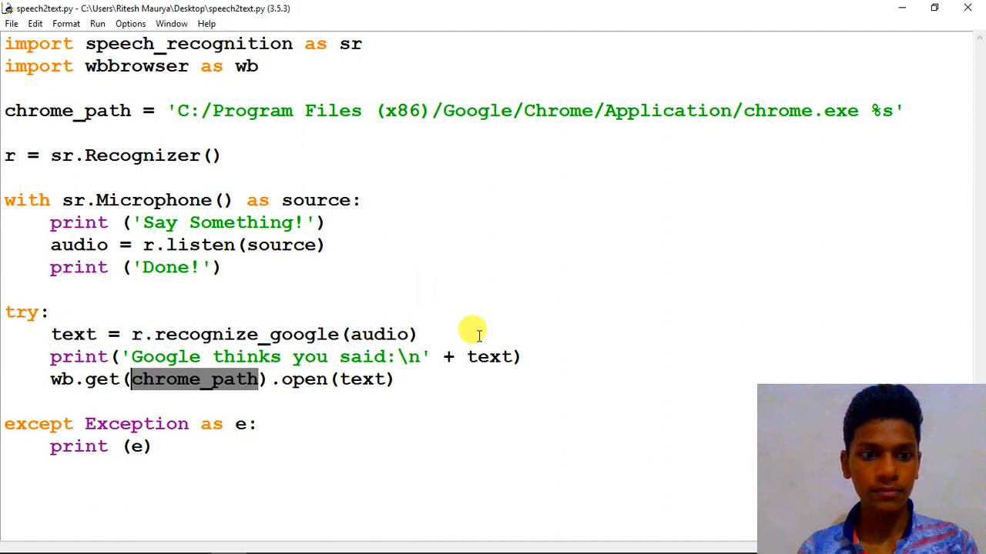
mouse_move(500, 311)
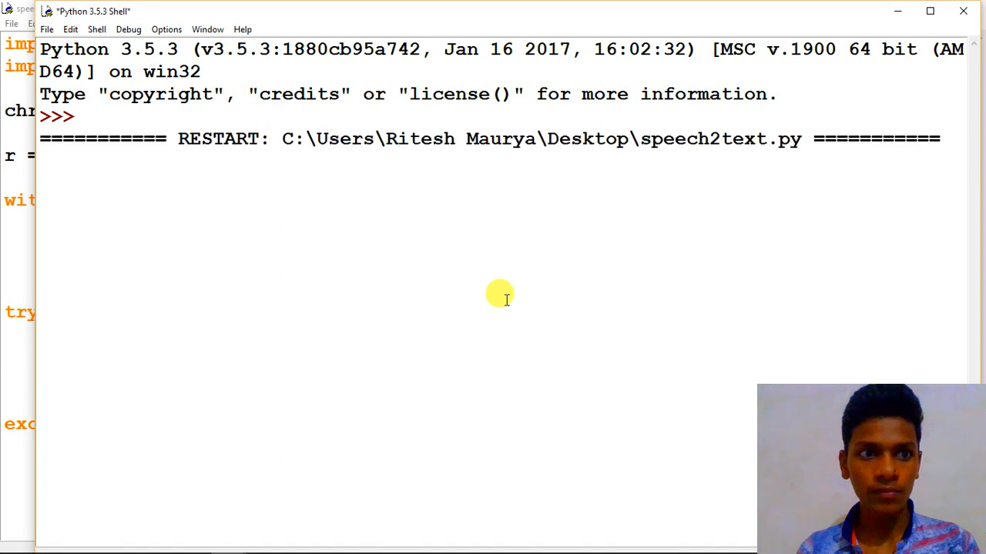
Run the script from the shell with F5 and speak the website name.
key("F5")
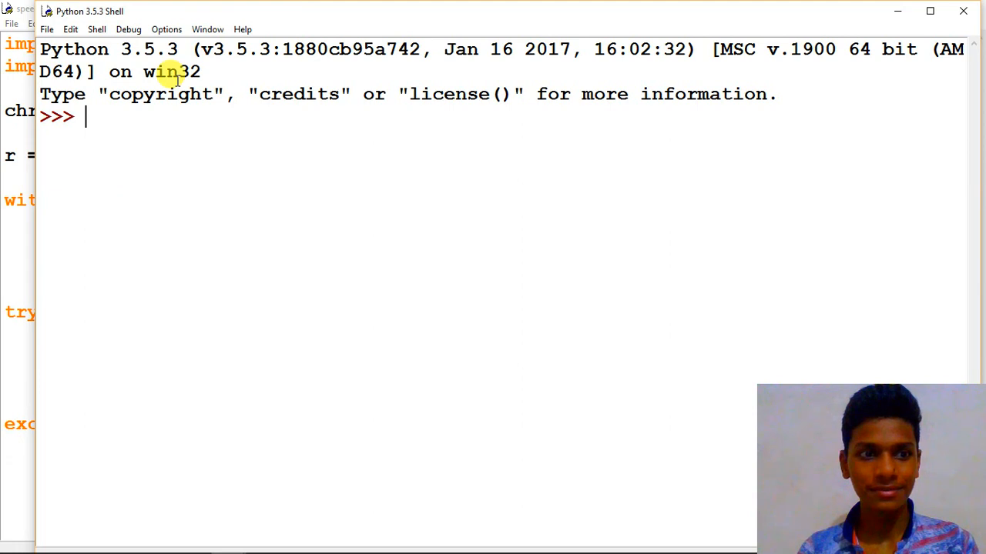
key("F5")
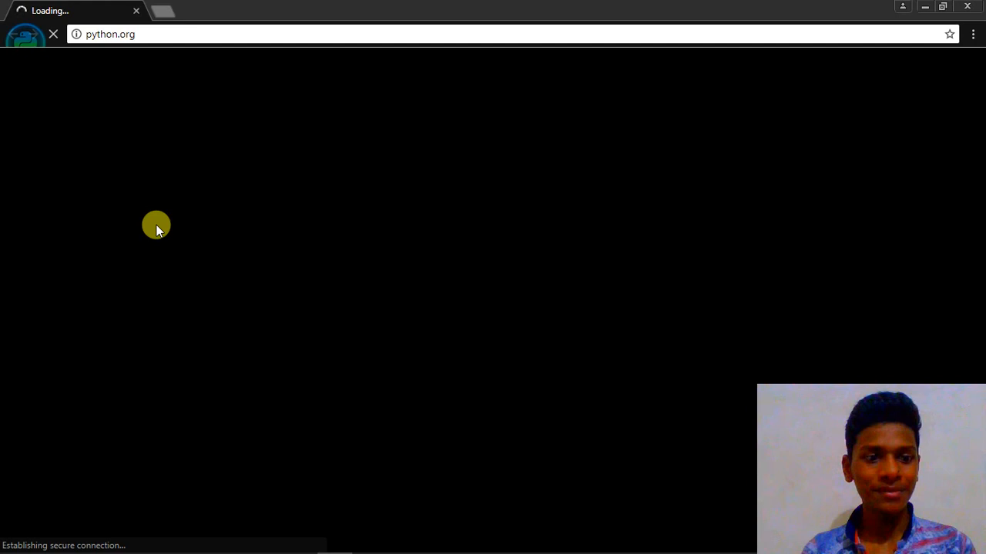
mouse_move(154, 65)
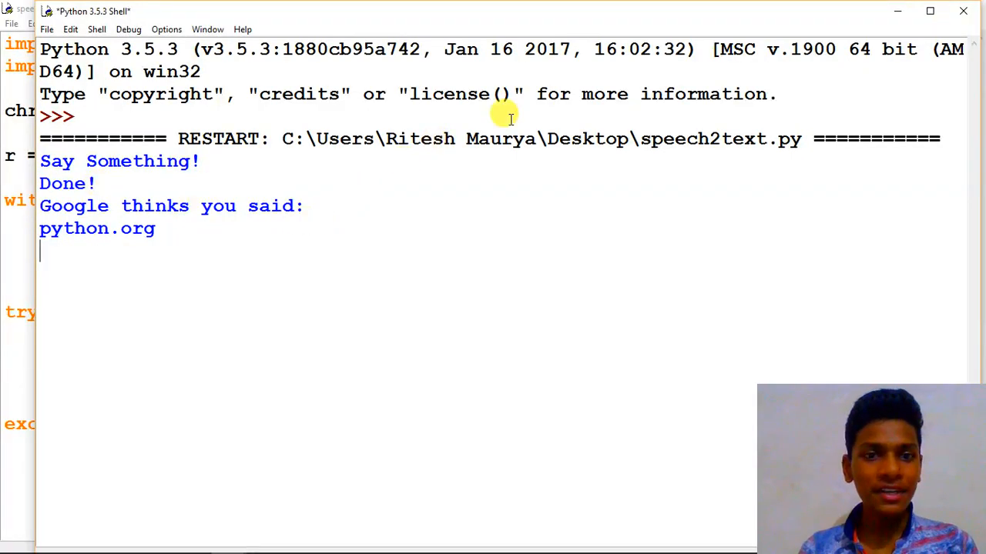
Close the shell, kill the running program, view python.org in Chrome, then minimize it.
left_click(961, 10)
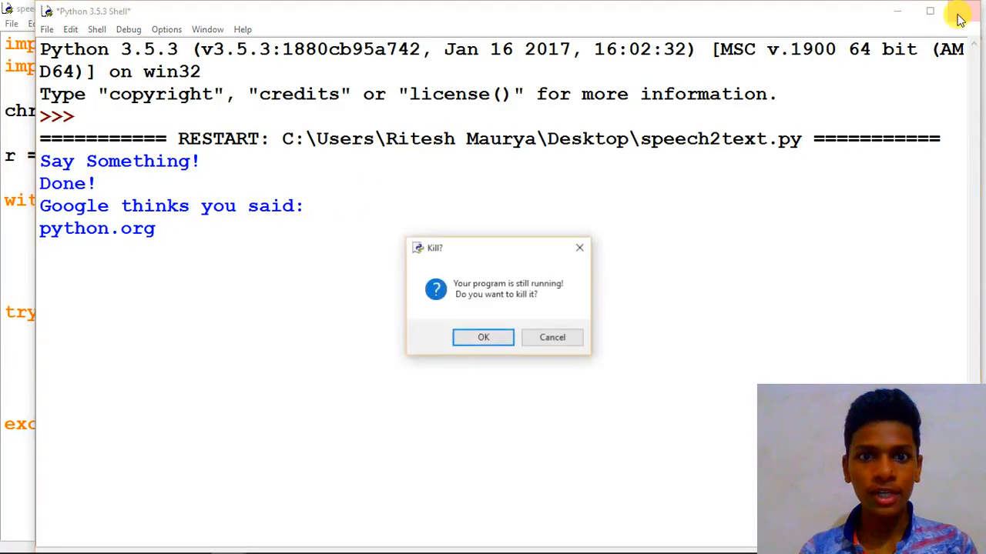
mouse_move(484, 337)
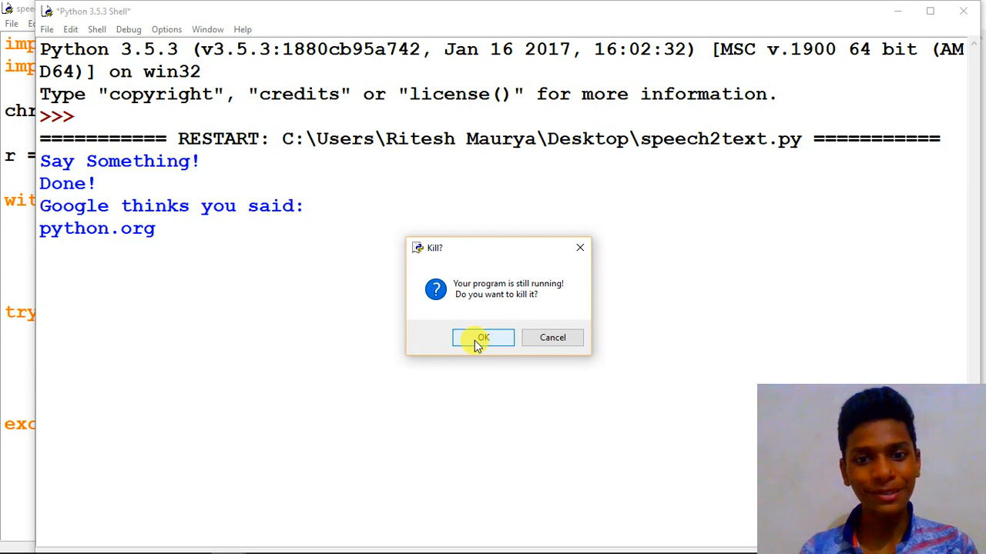
left_click(484, 338)
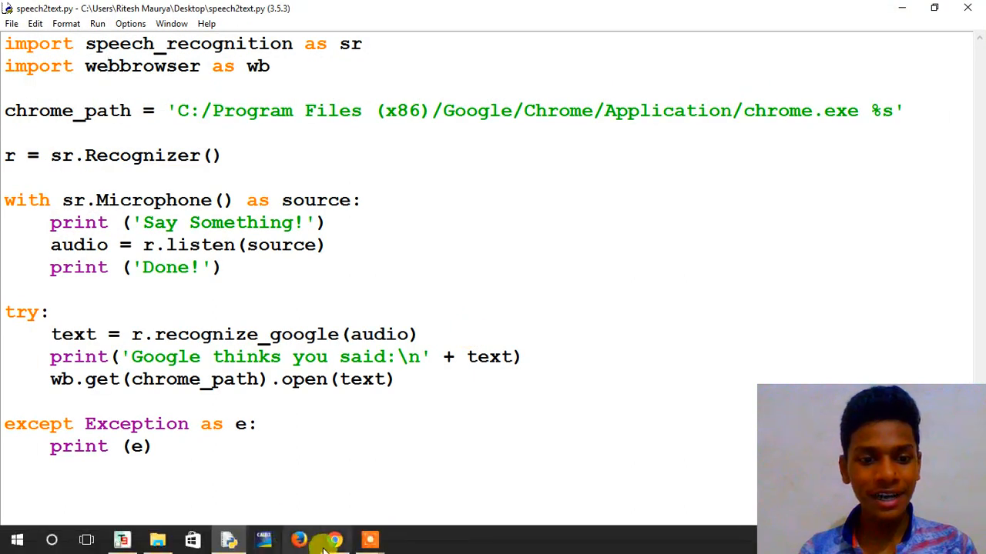
left_click(332, 539)
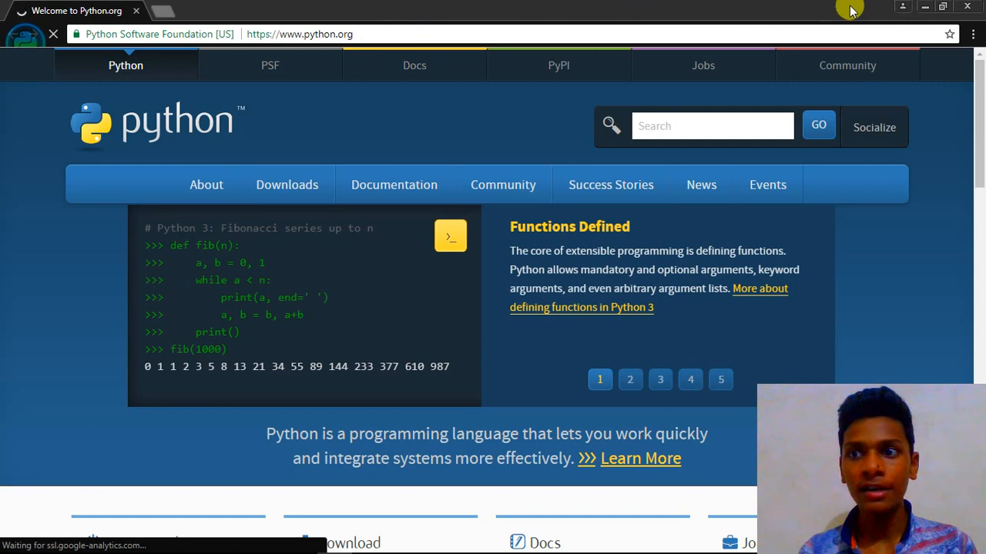
mouse_move(922, 6)
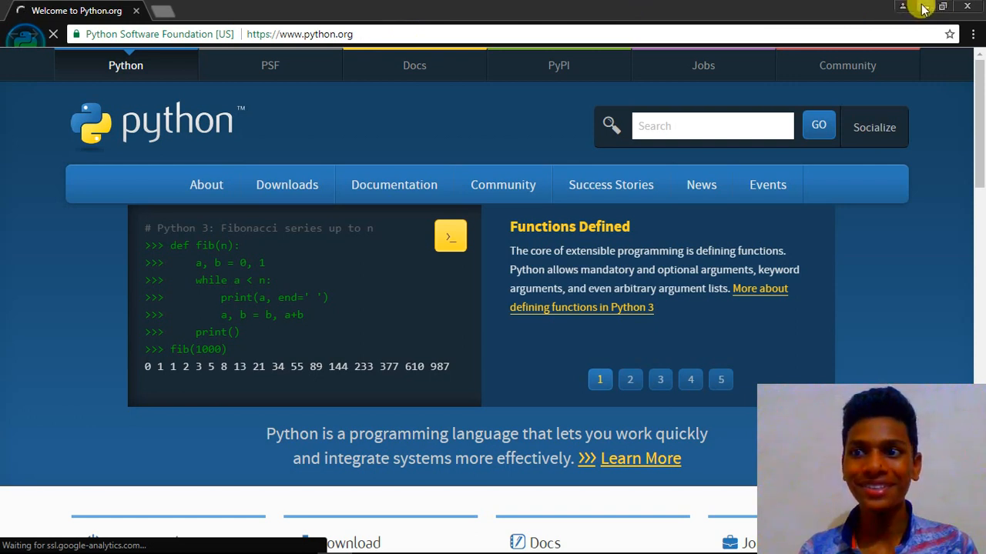
mouse_move(923, 6)
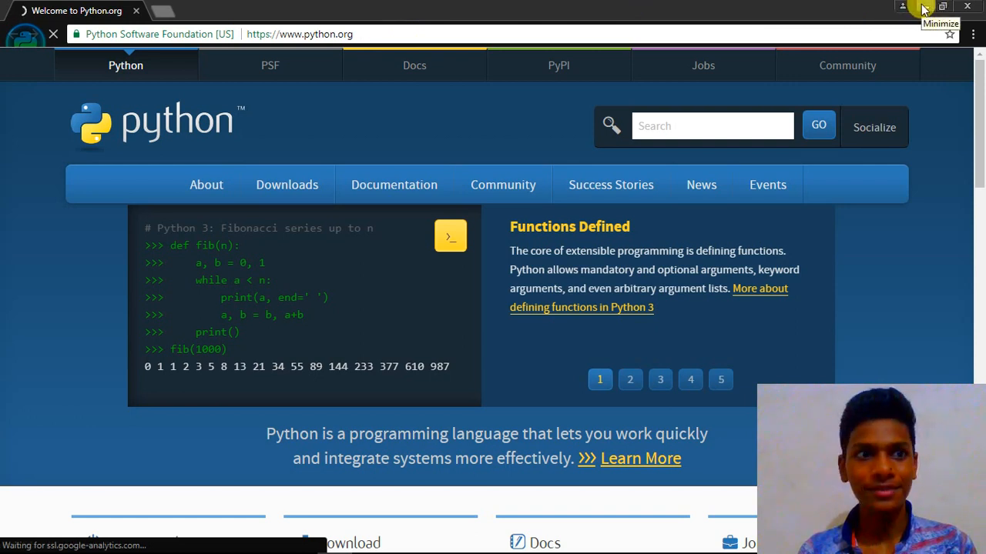
left_click(921, 7)
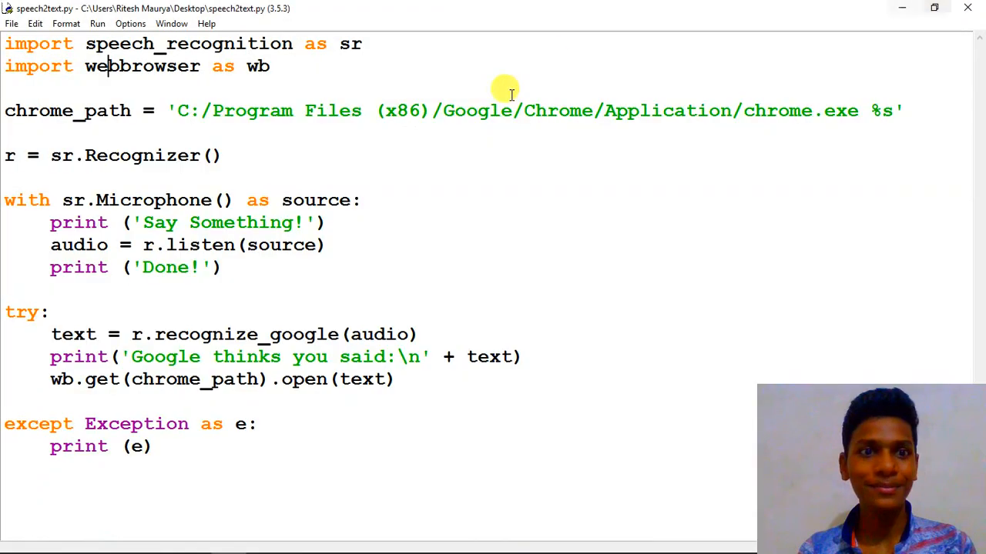
mouse_move(223, 111)
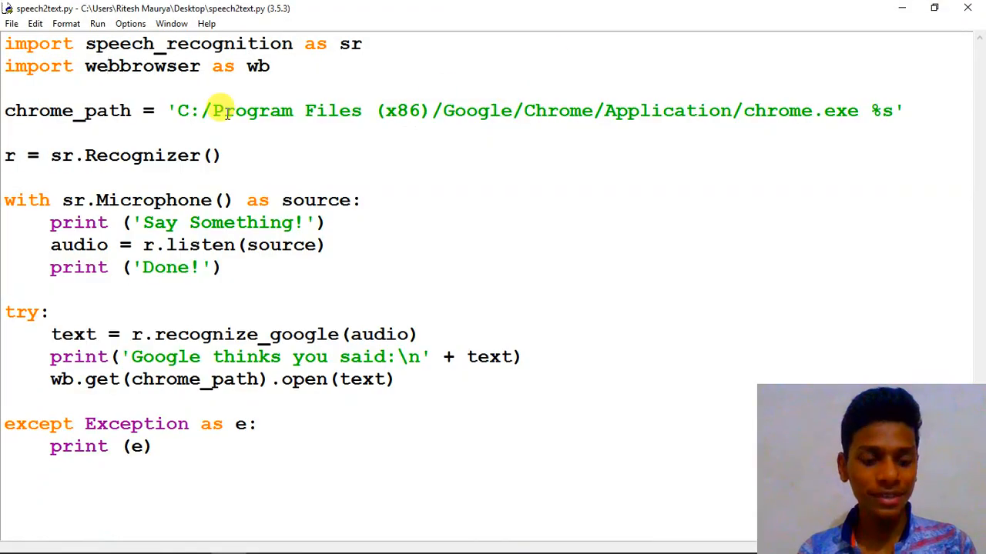